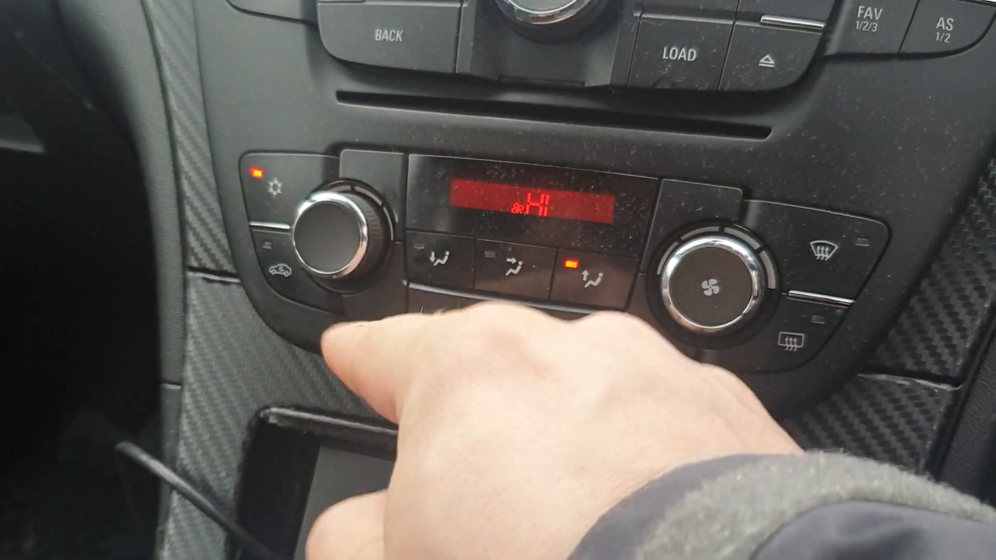
click(442, 263)
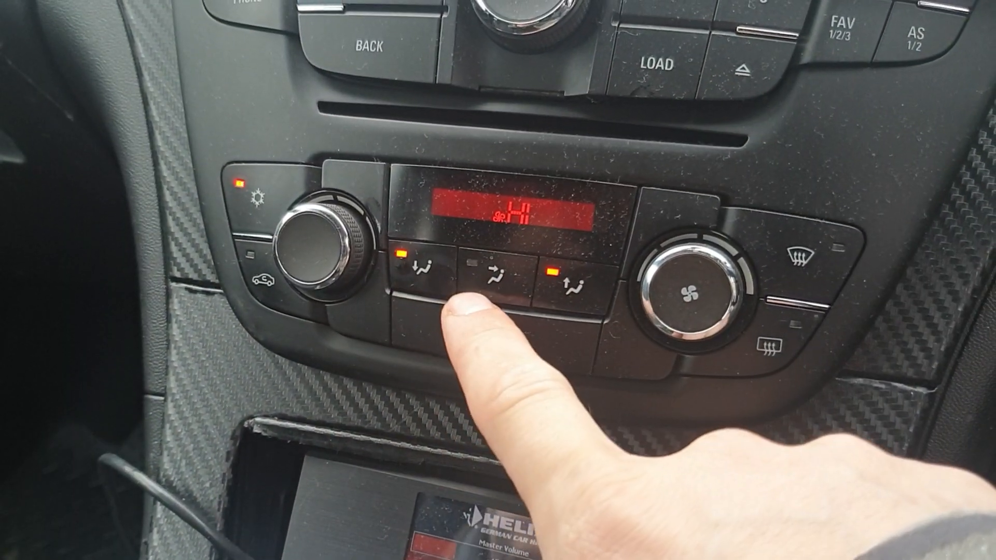